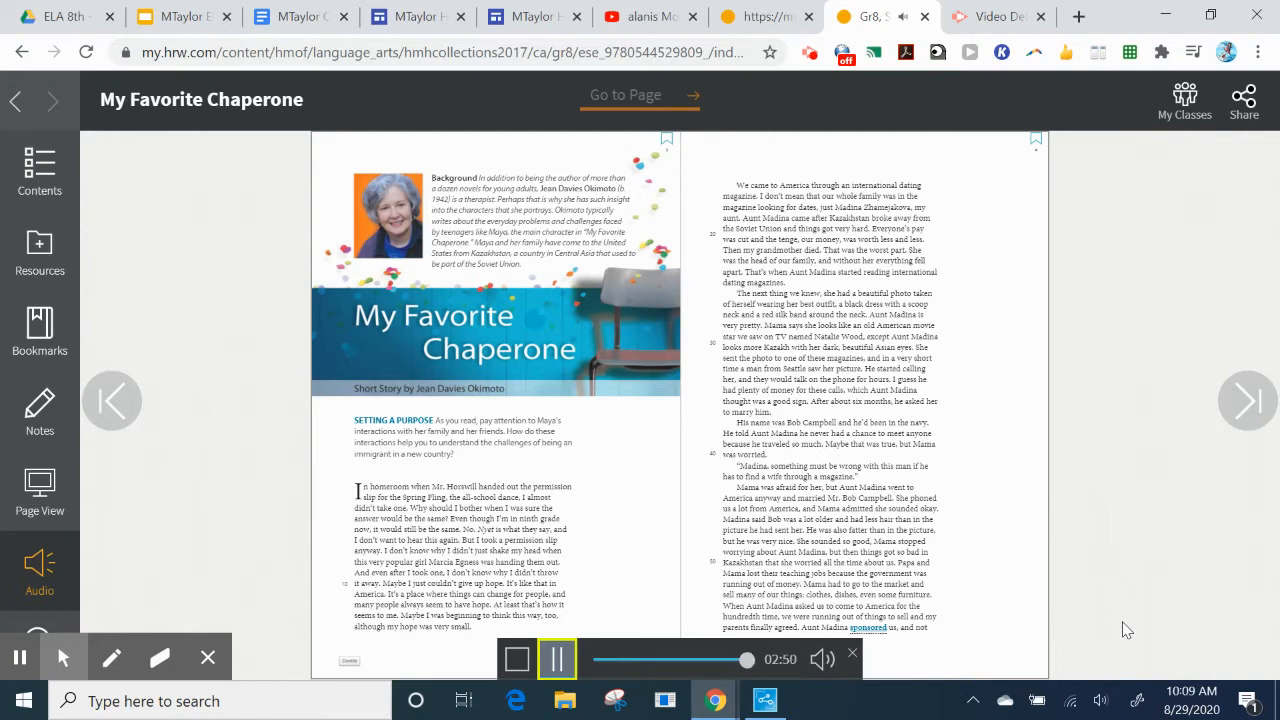
Turn past the title page of 'My Favorite Chaperone' to the next two-page spread
left_click(558, 660)
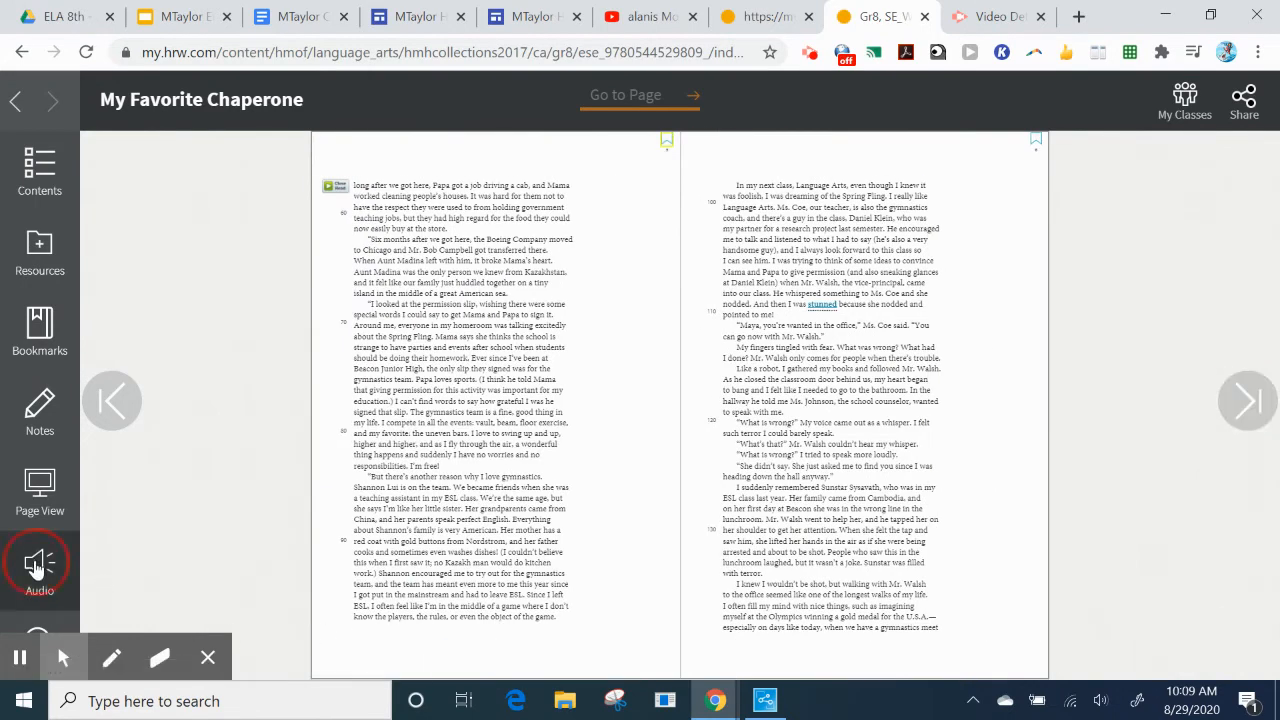
left_click(40, 560)
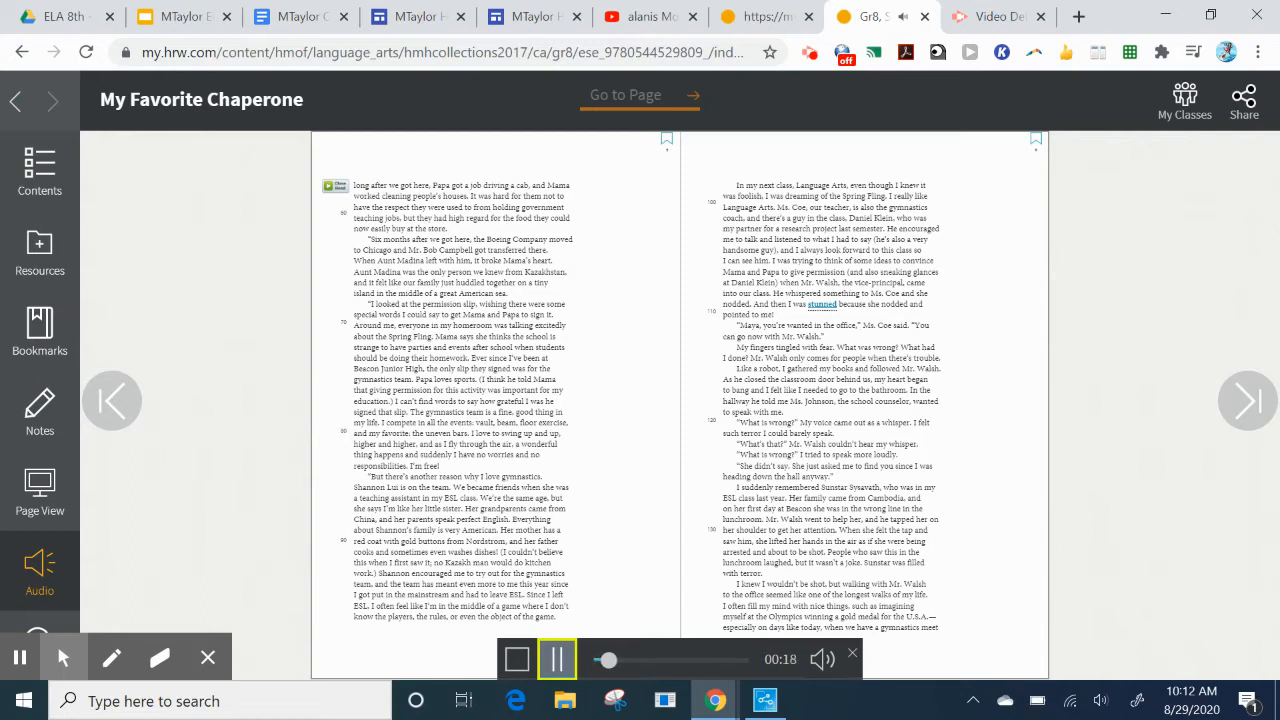
left_click(556, 660)
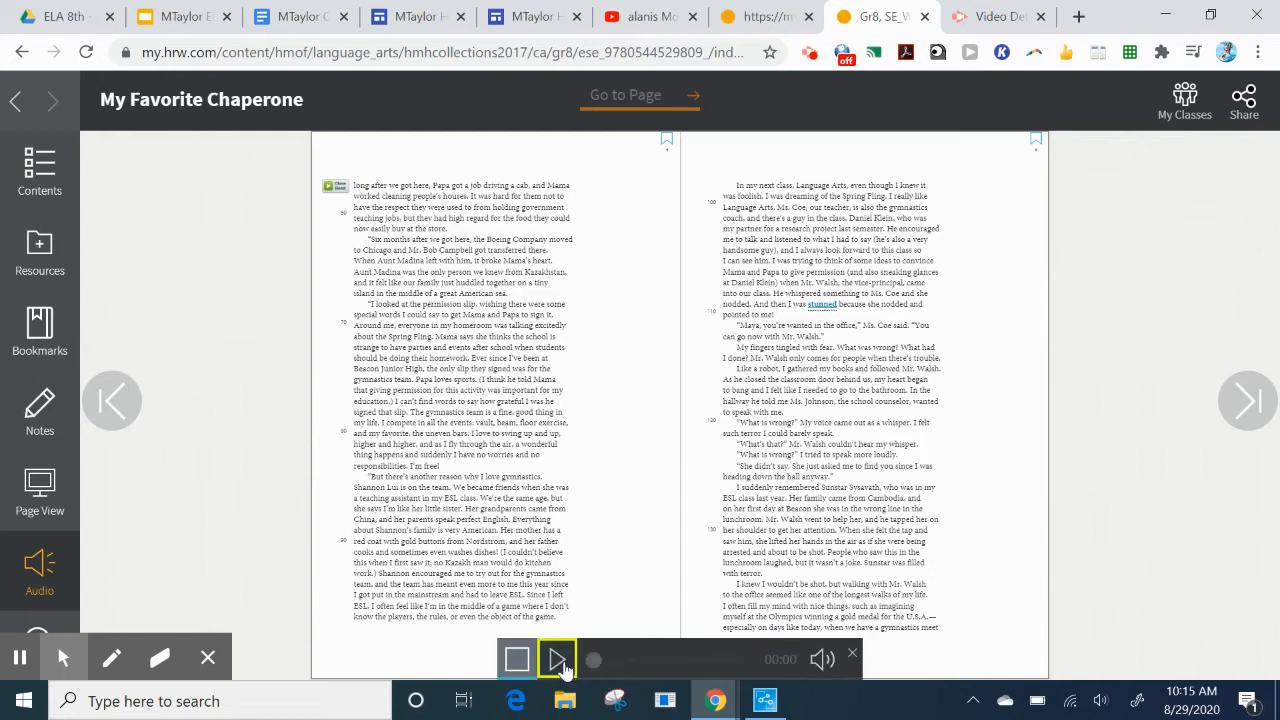
mouse_move(896, 492)
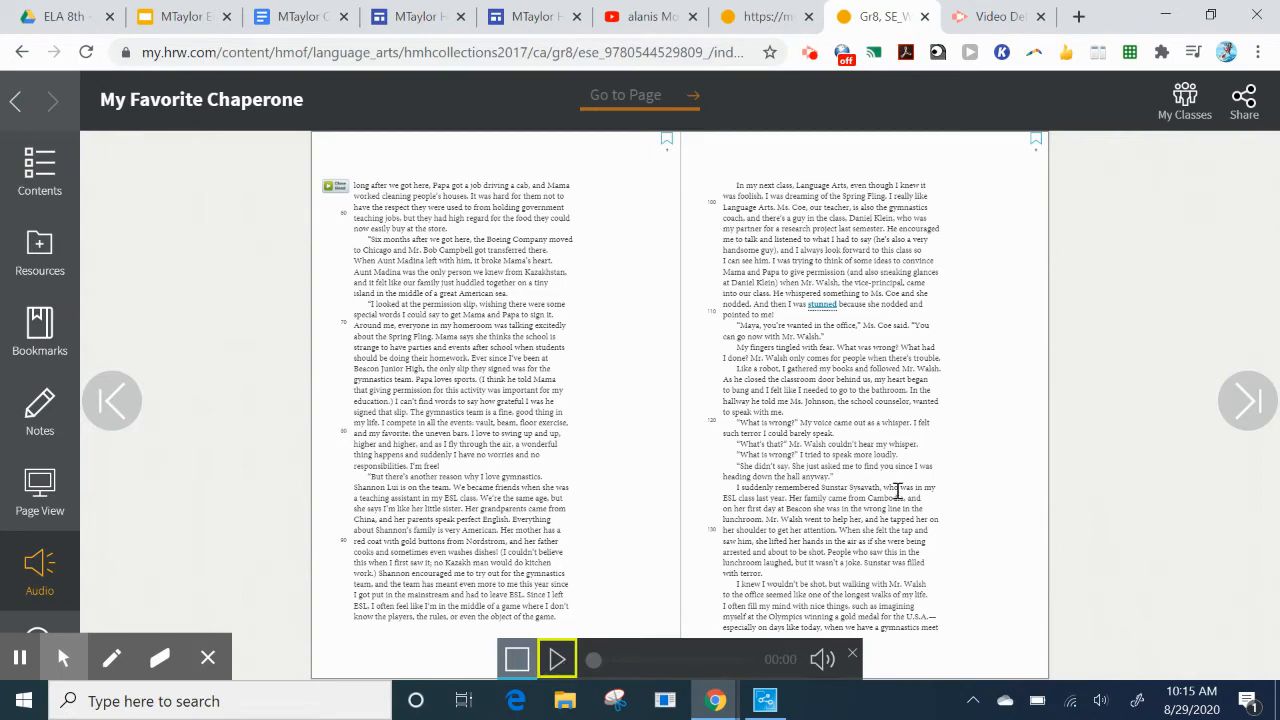
Start the read-aloud narration for the spread with the photograph
left_click(1246, 400)
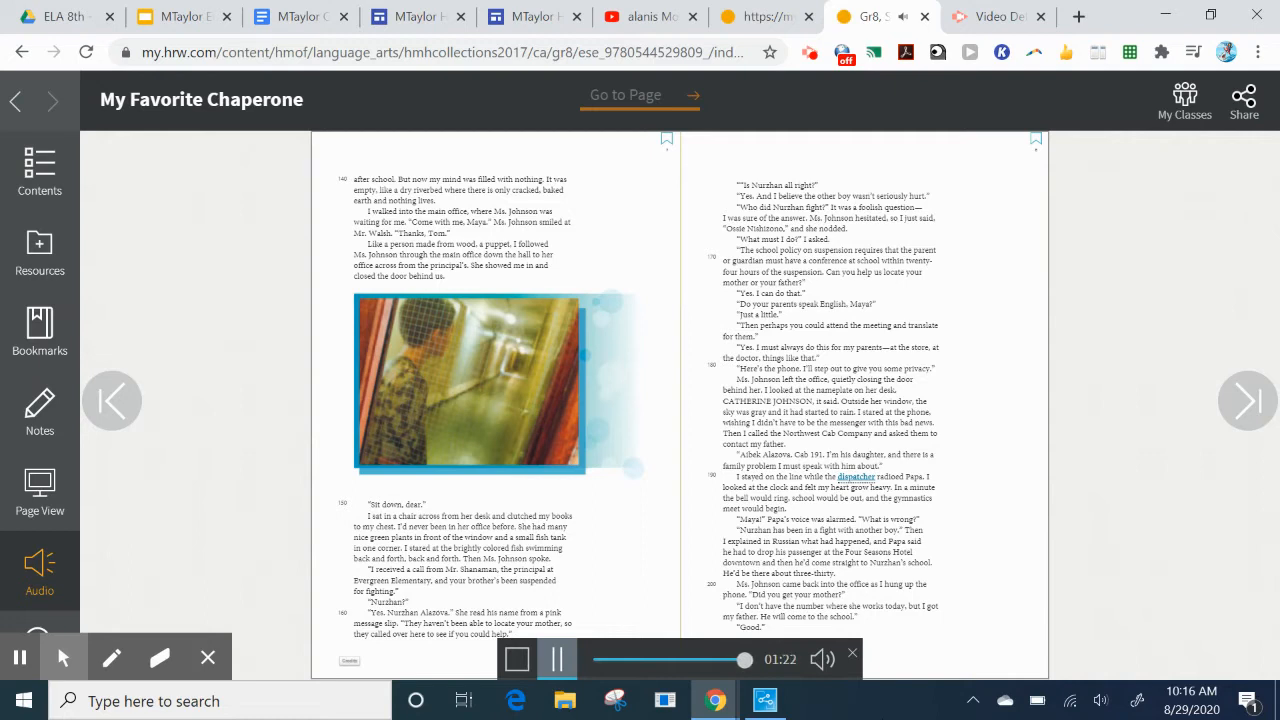
Stop the narration of the photograph spread, returning the audio player to zero
left_click(556, 660)
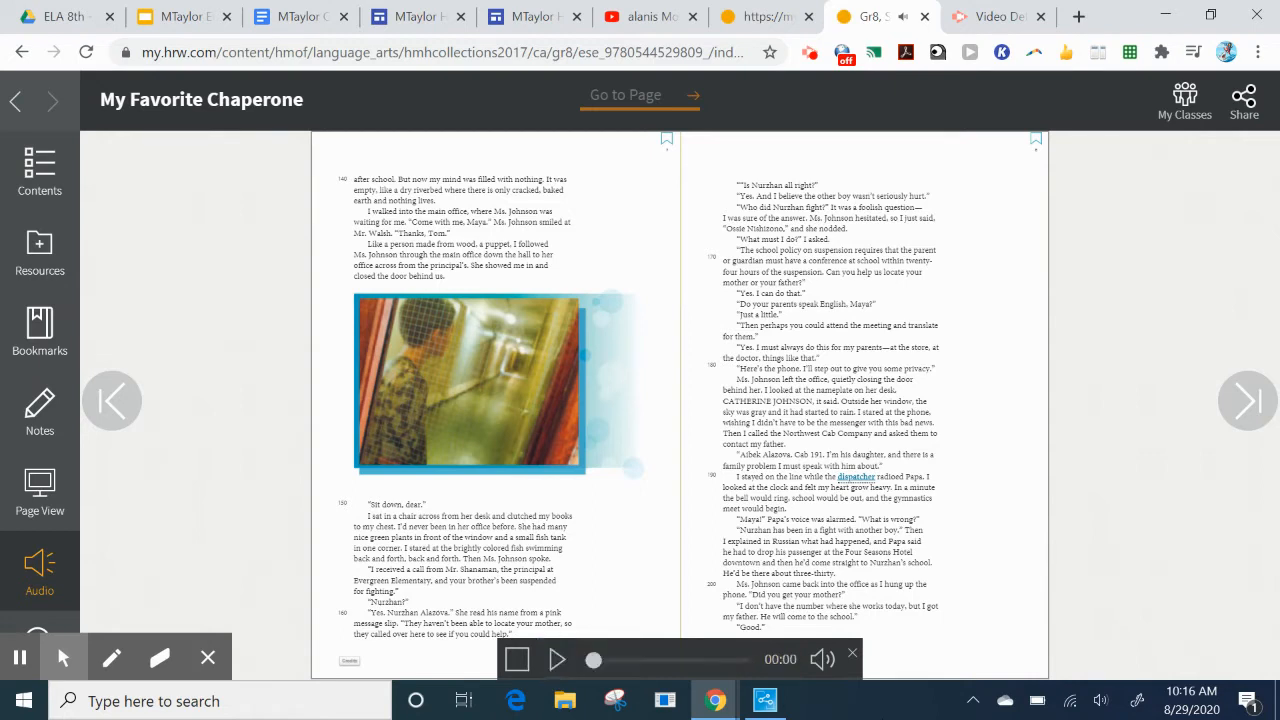
left_click(556, 660)
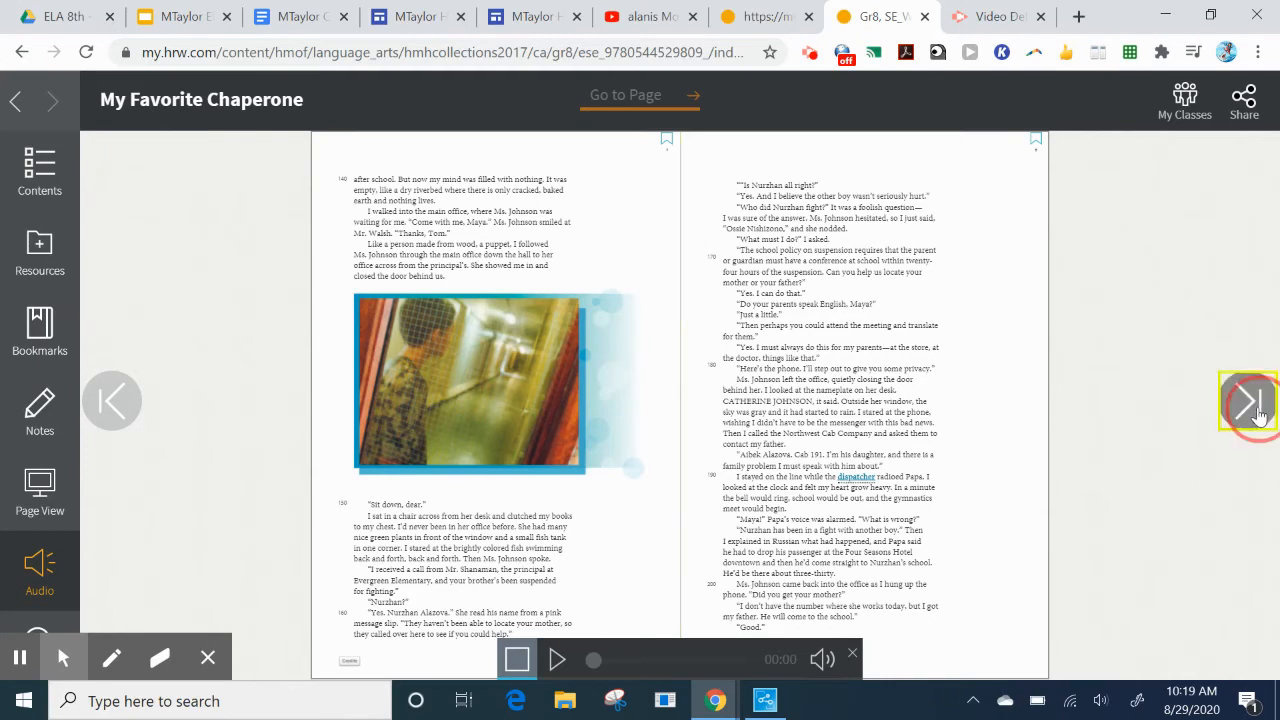
Advance from the photograph spread to the fourth two-page spread of the story
left_click(1248, 400)
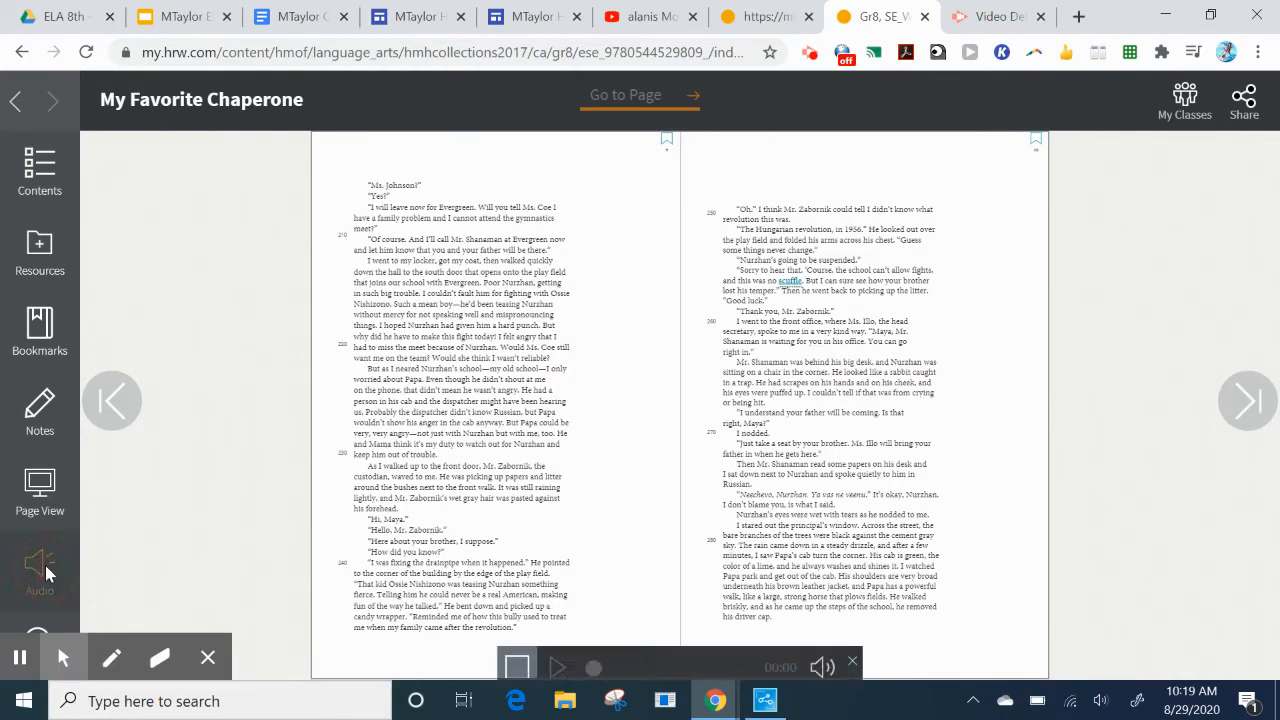
left_click(560, 666)
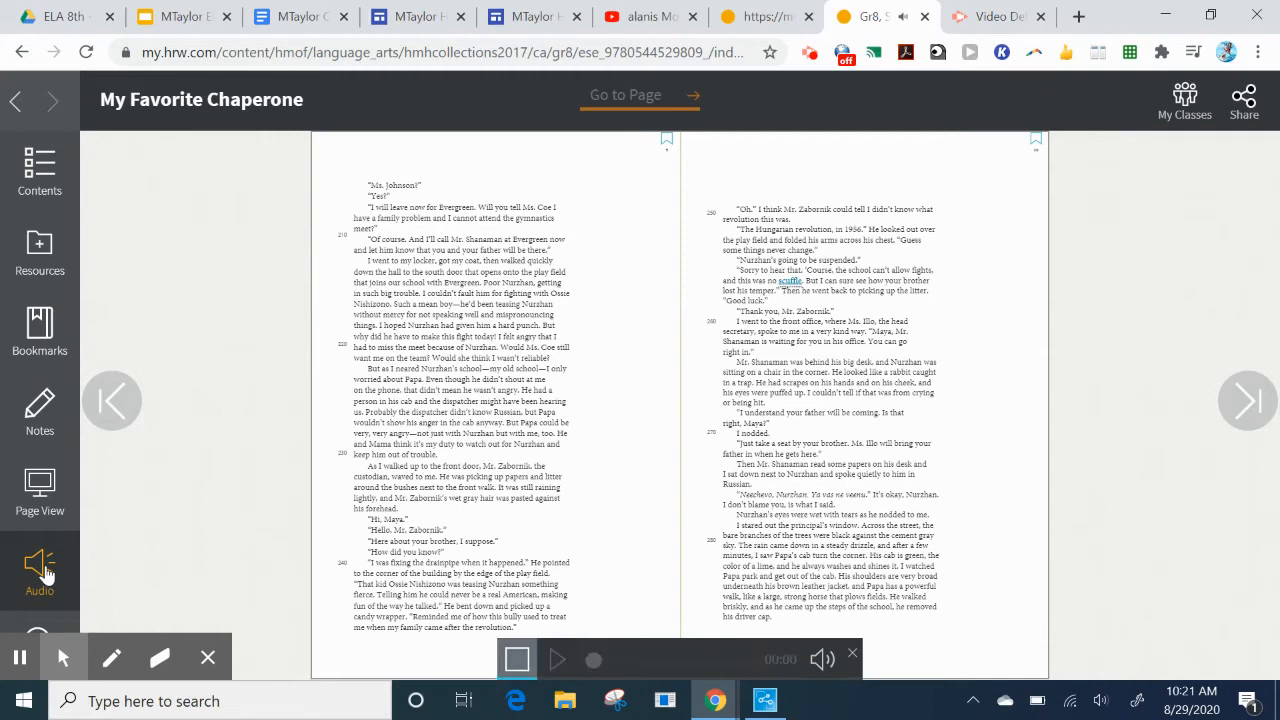
Play the read-aloud through the fourth spread for about two and a half minutes
left_click(556, 660)
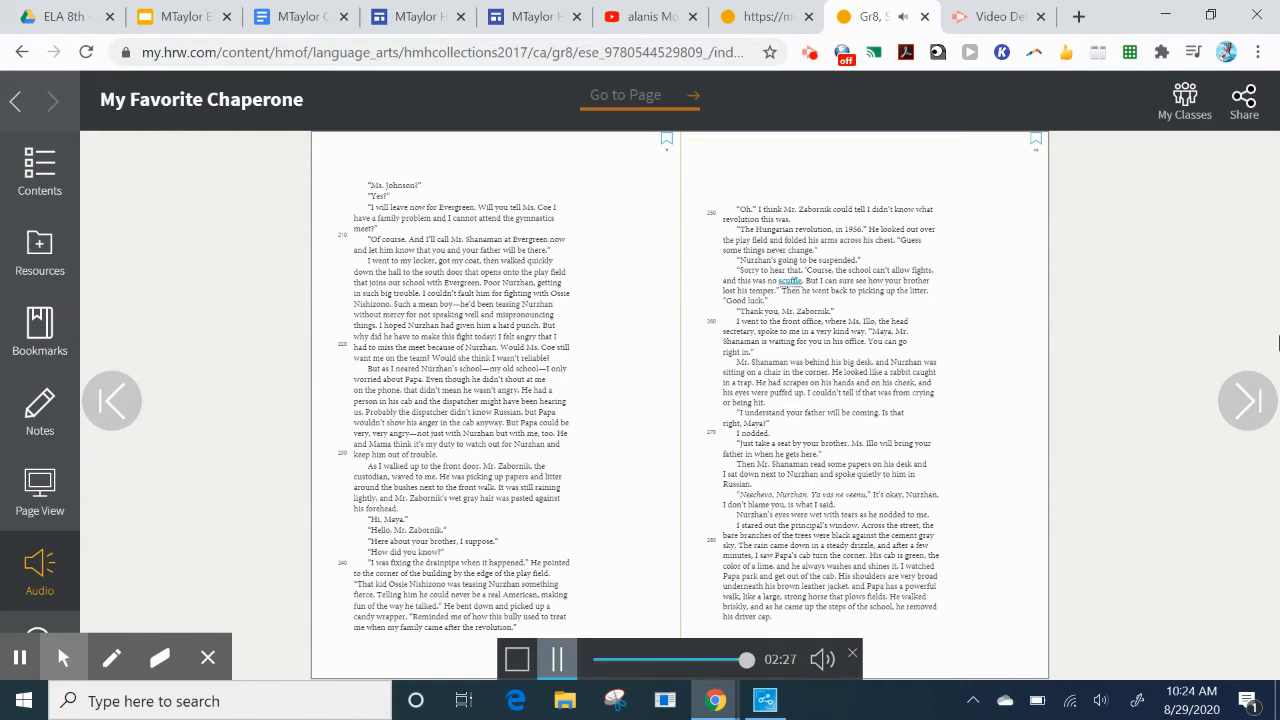
Turn to the fifth spread with the pull quote about one thousand years lasting a minute
left_click(556, 660)
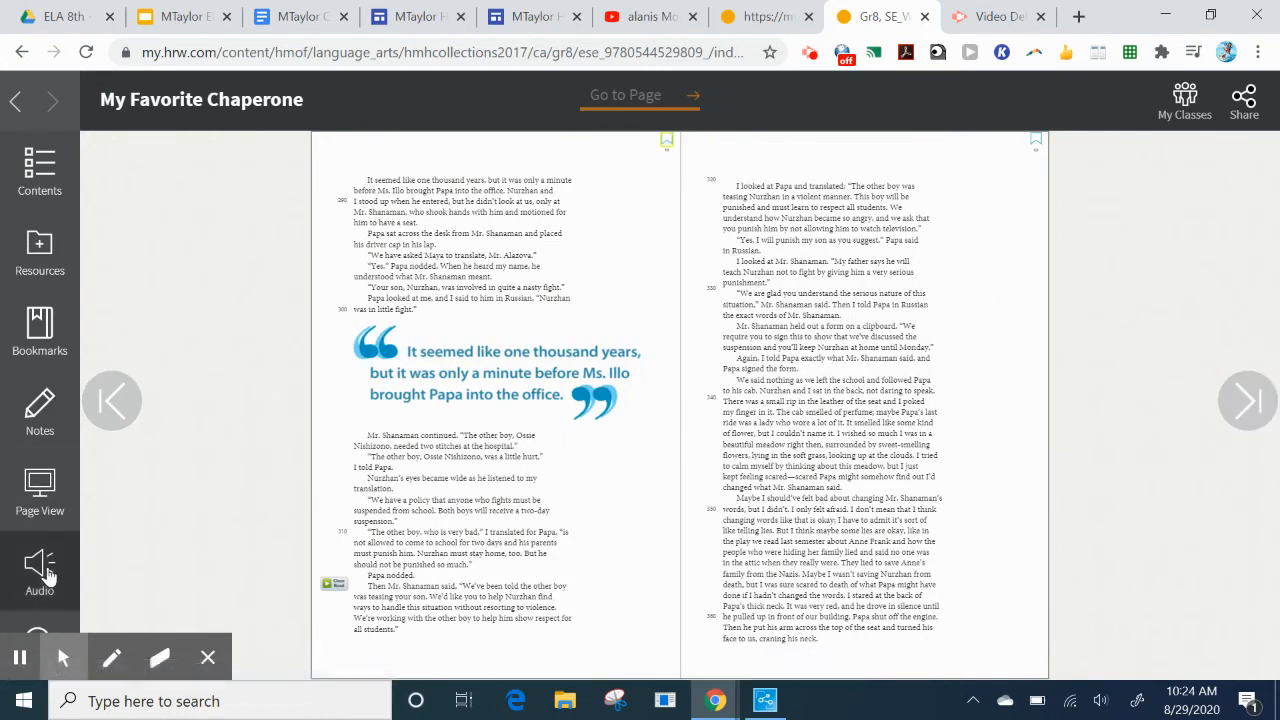
Begin the read-aloud audio for the fifth spread with the balancing-pose photo
left_click(40, 564)
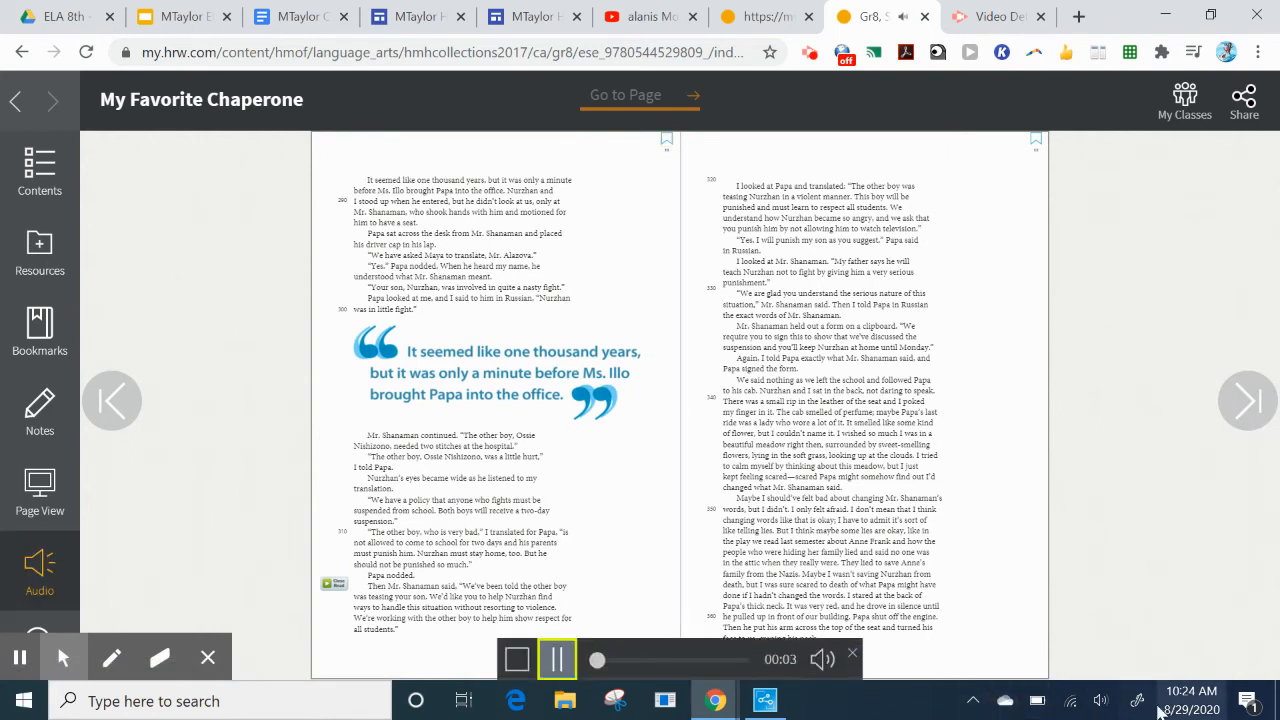
mouse_move(1136, 700)
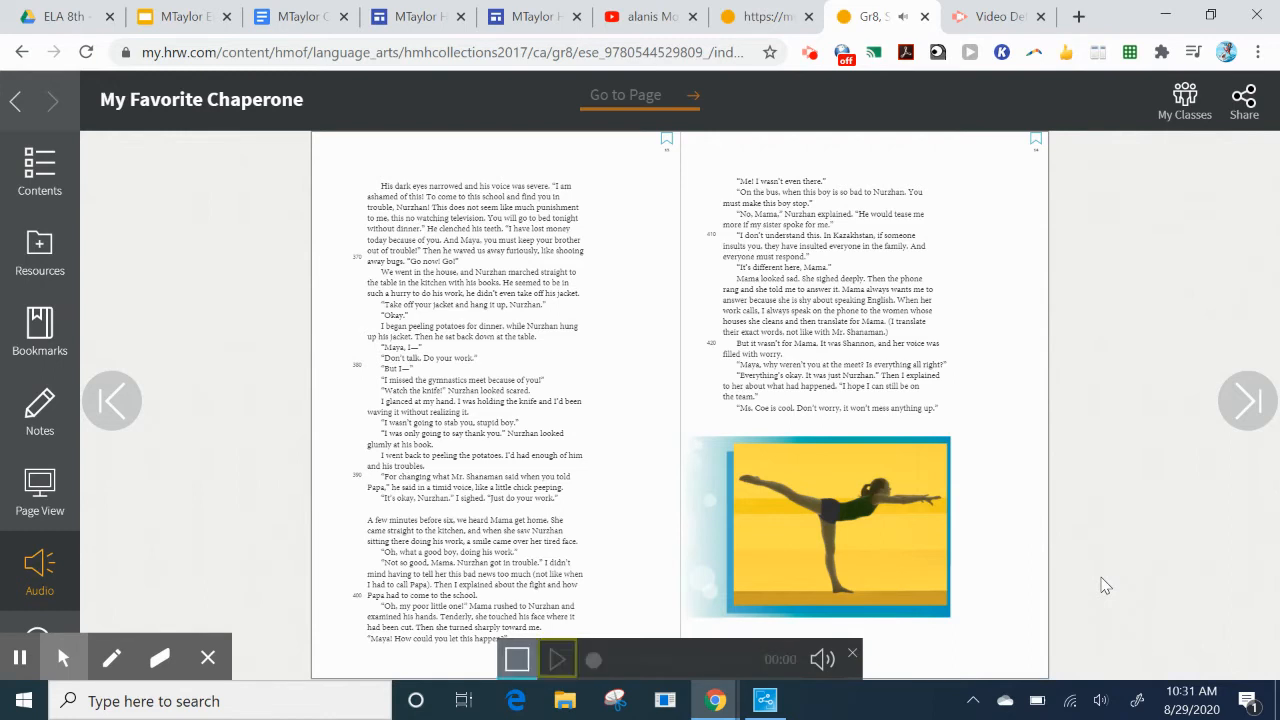
Narrate the photo spread, then move on to the spread with the dancer illustration on the left
left_click(556, 660)
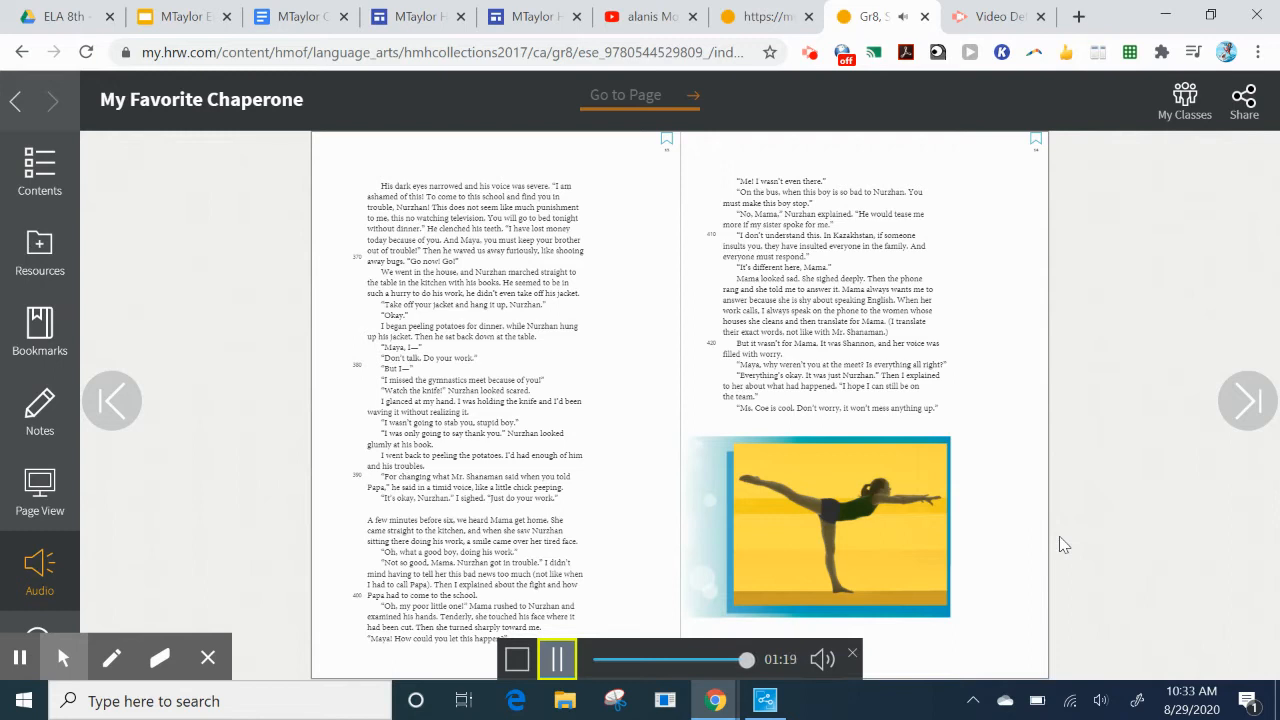
left_click(556, 660)
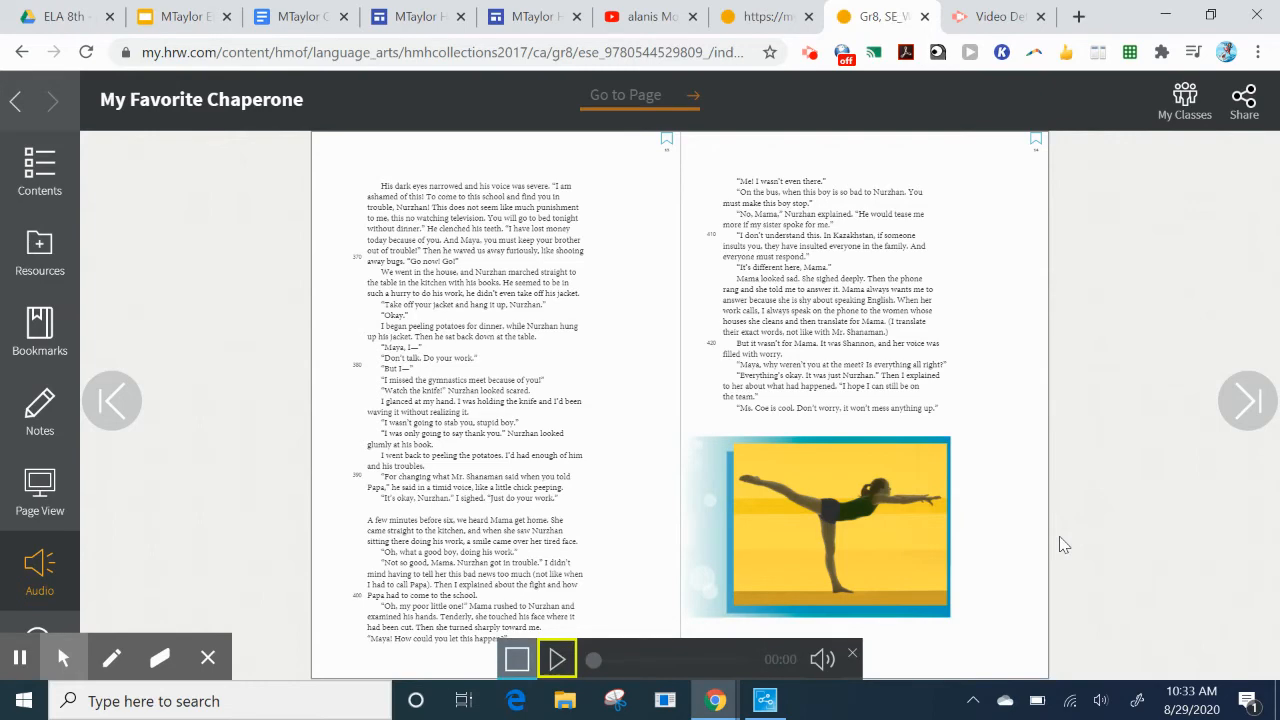
left_click(1248, 400)
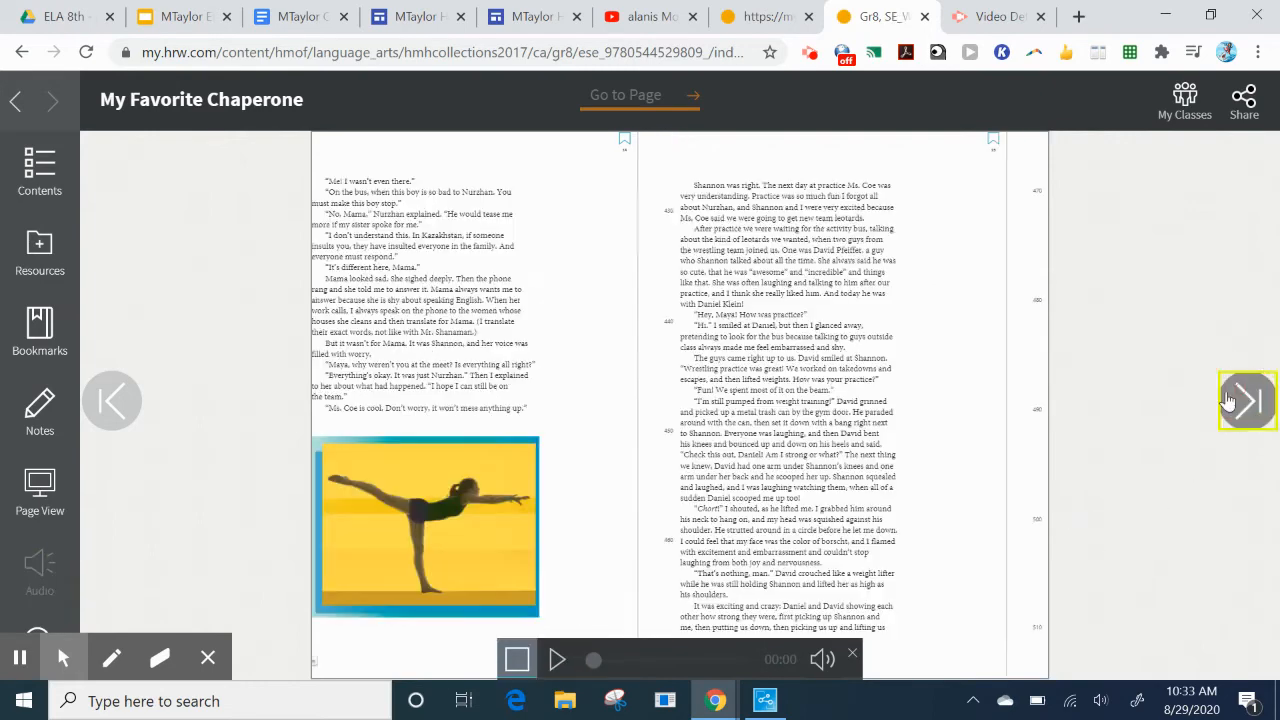
Start the read-aloud for the text-only spread about the best day at practice
left_click(1248, 400)
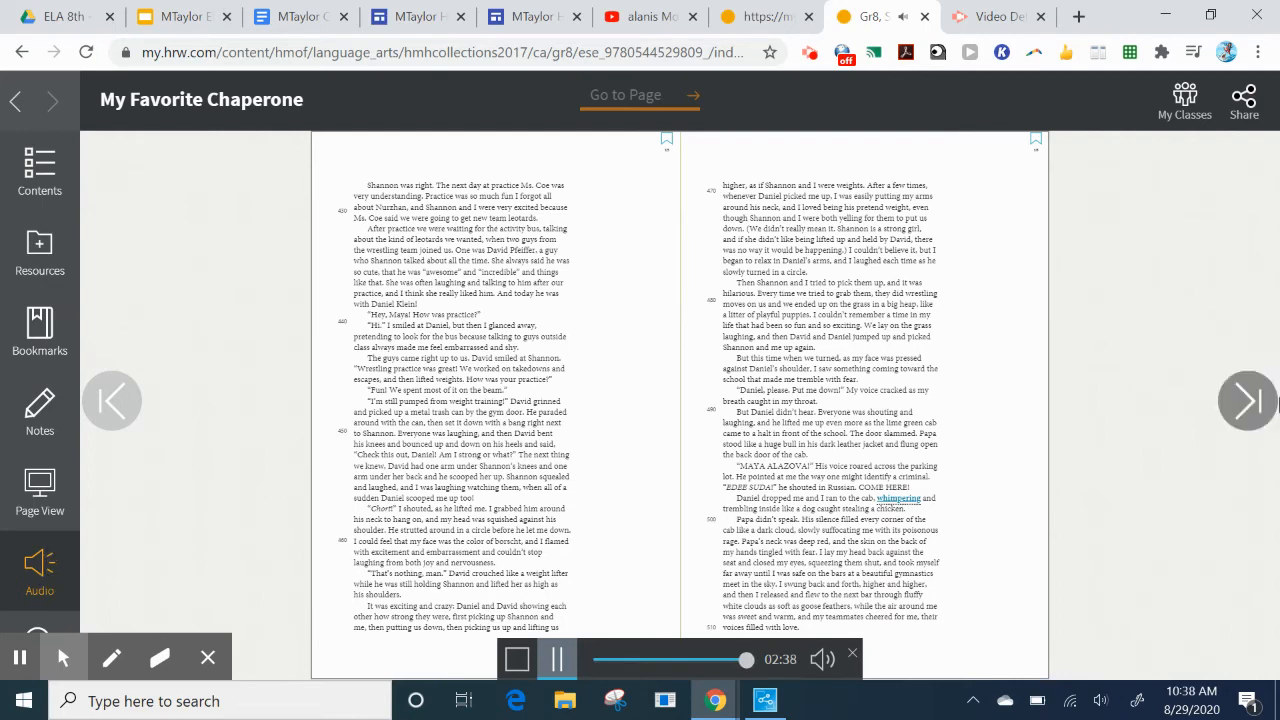
left_click(1248, 400)
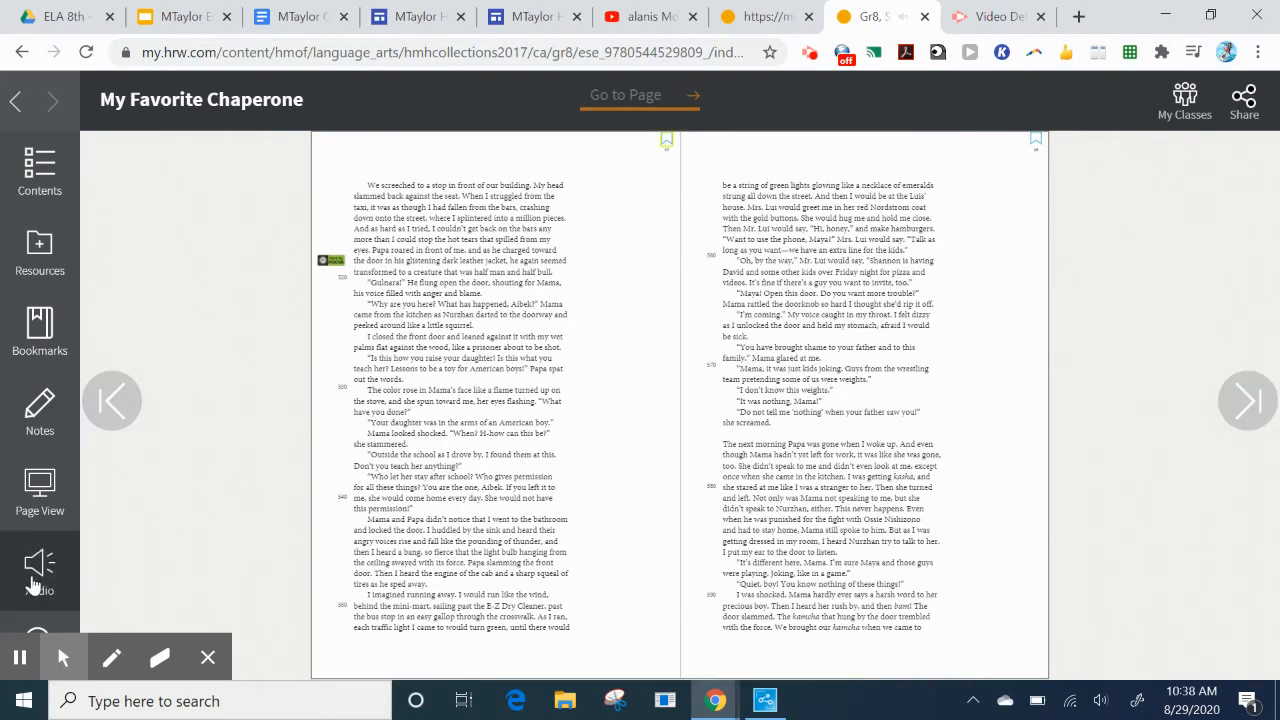
left_click(40, 564)
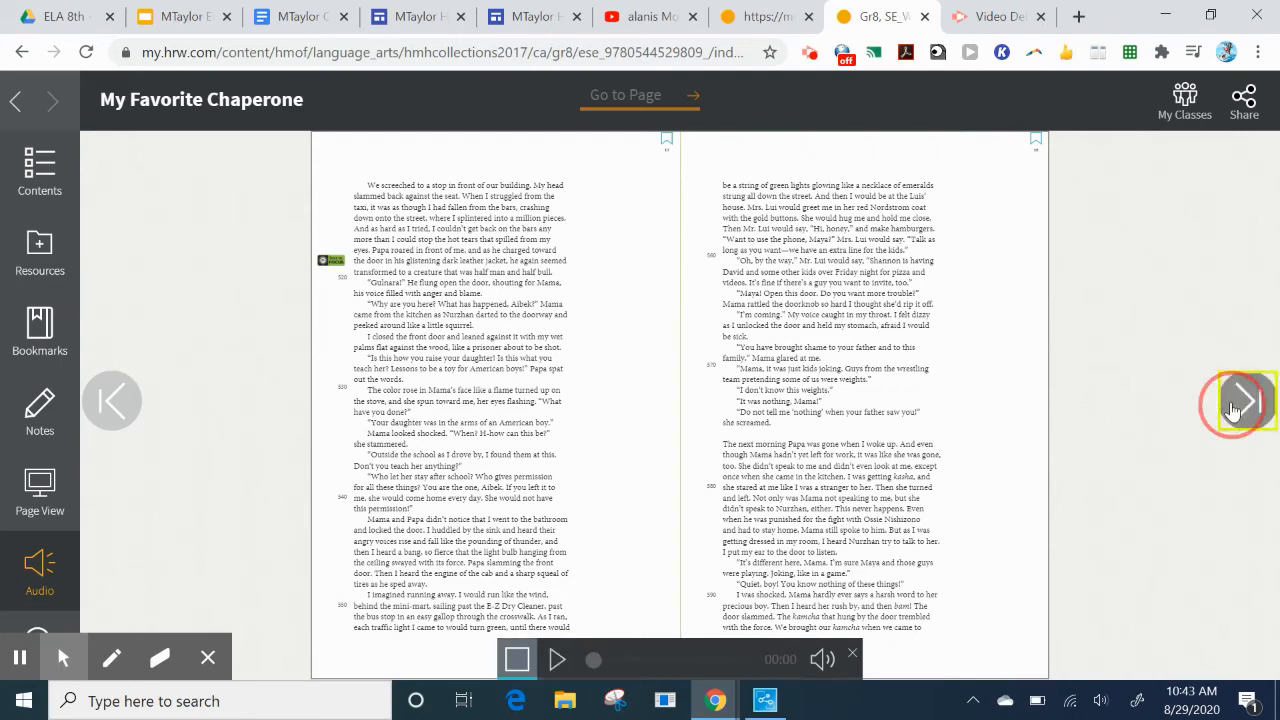
Turn on the sidebar Audio tool and play the read-aloud for the Nurzhan pull-quote spread
left_click(1244, 400)
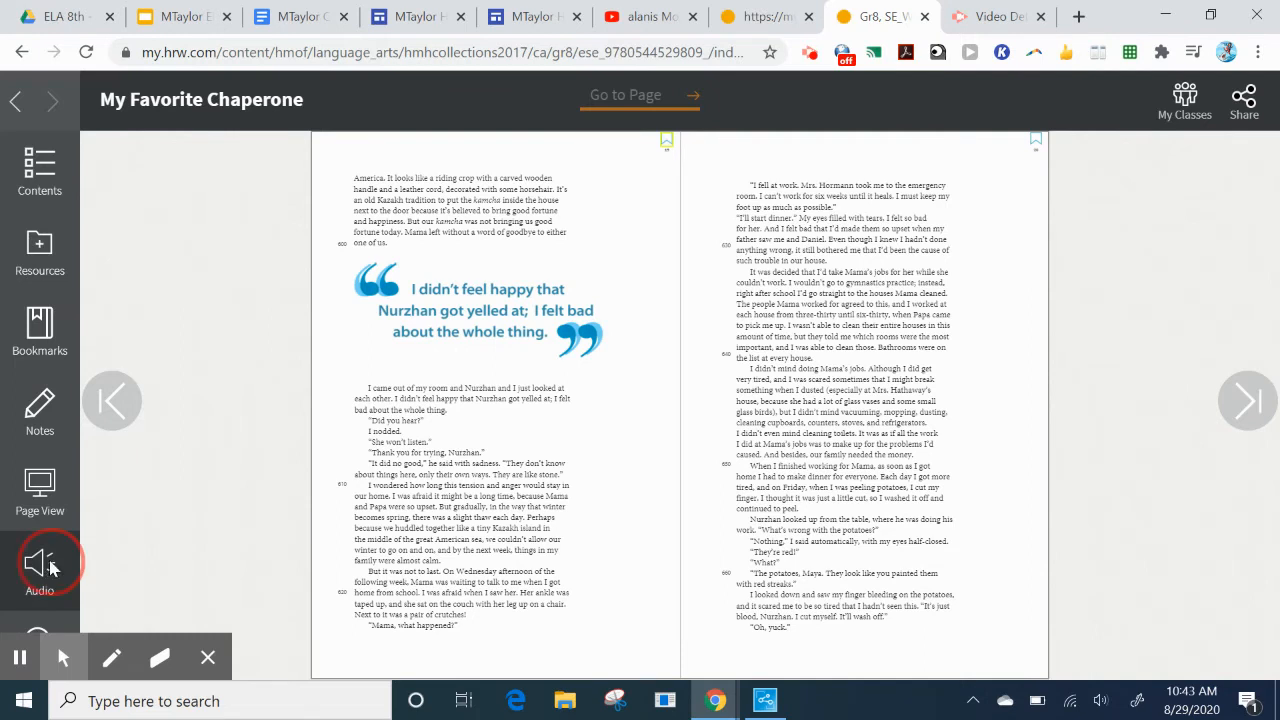
left_click(40, 564)
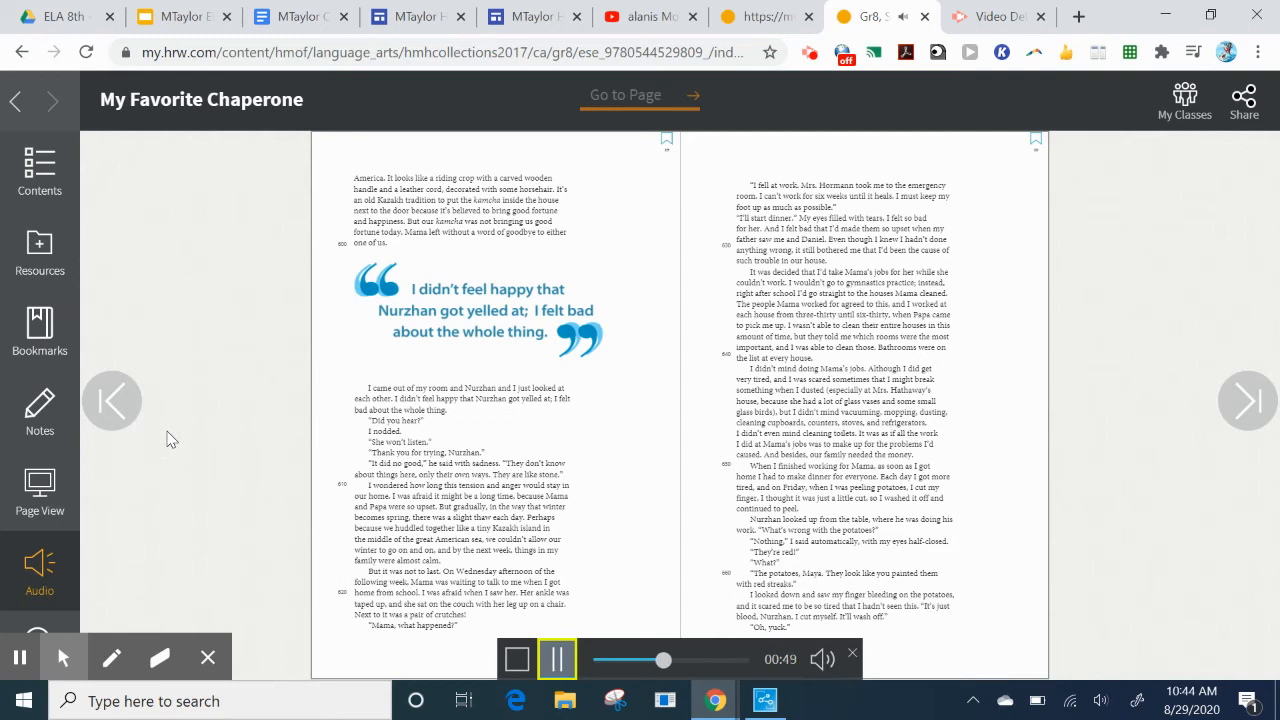
mouse_move(308, 338)
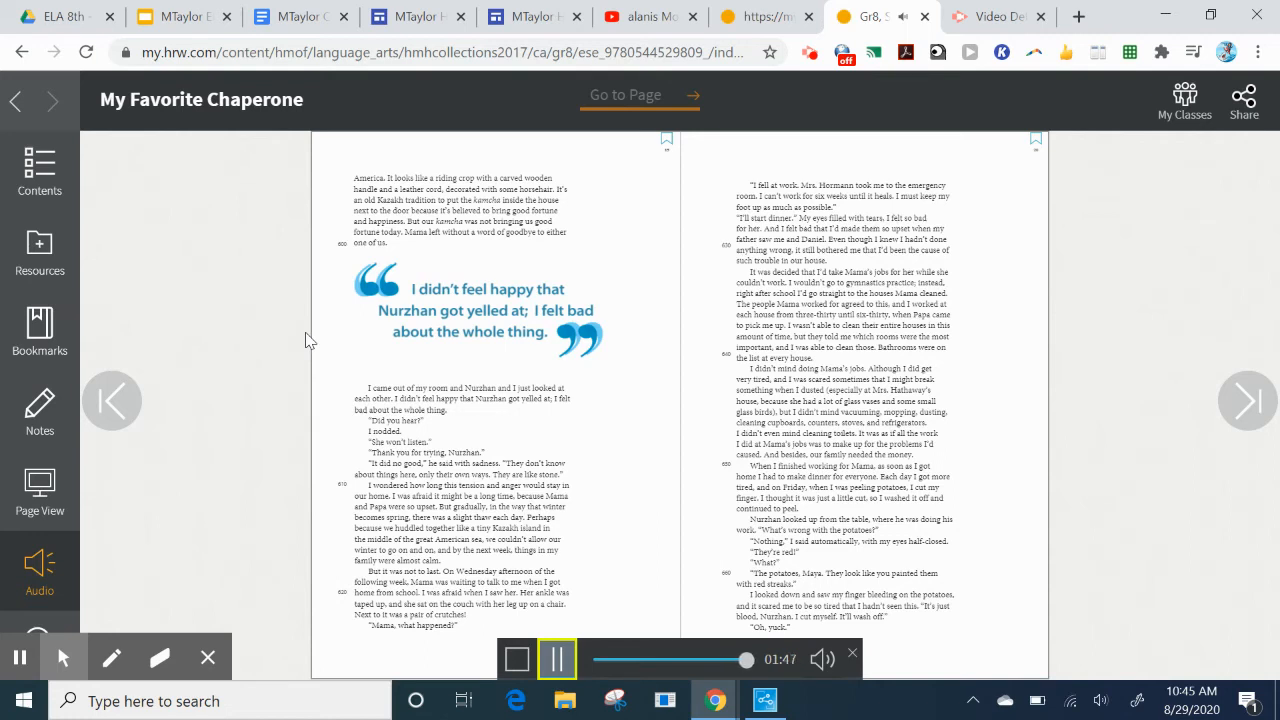
Stop the read-aloud on the Nurzhan pull-quote spread so its time resets to zero
left_click(552, 660)
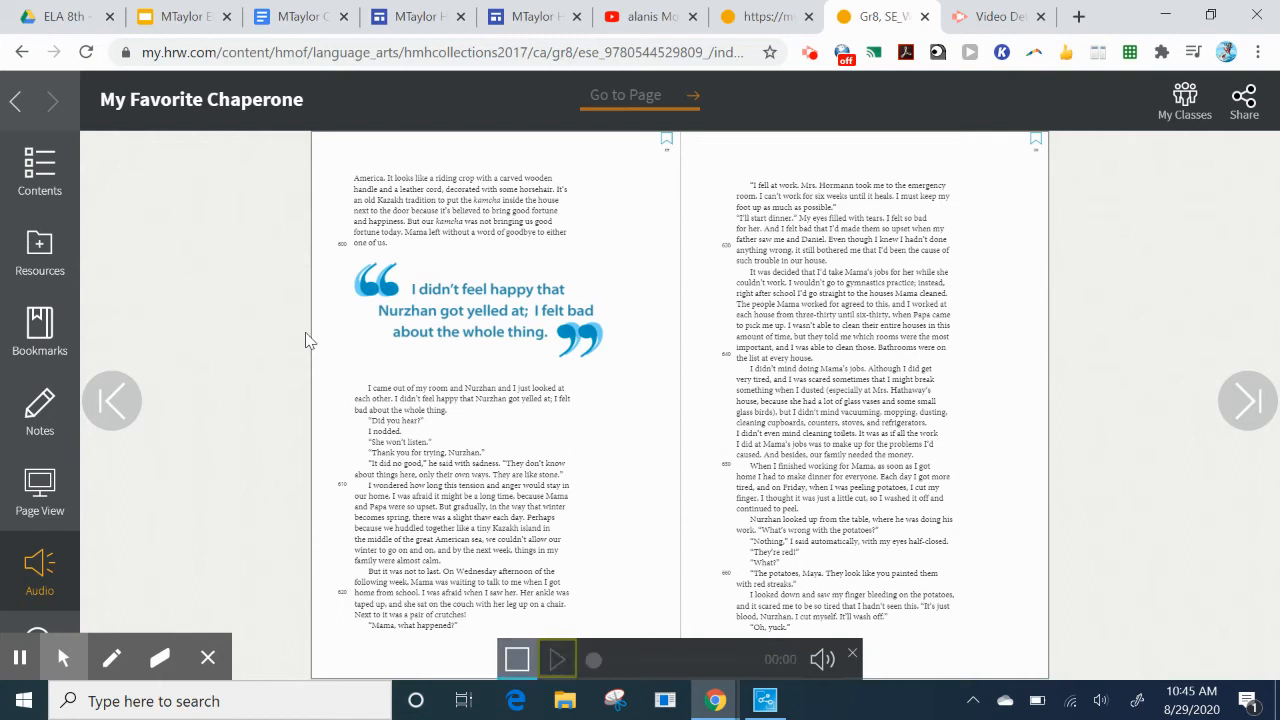
left_click(556, 660)
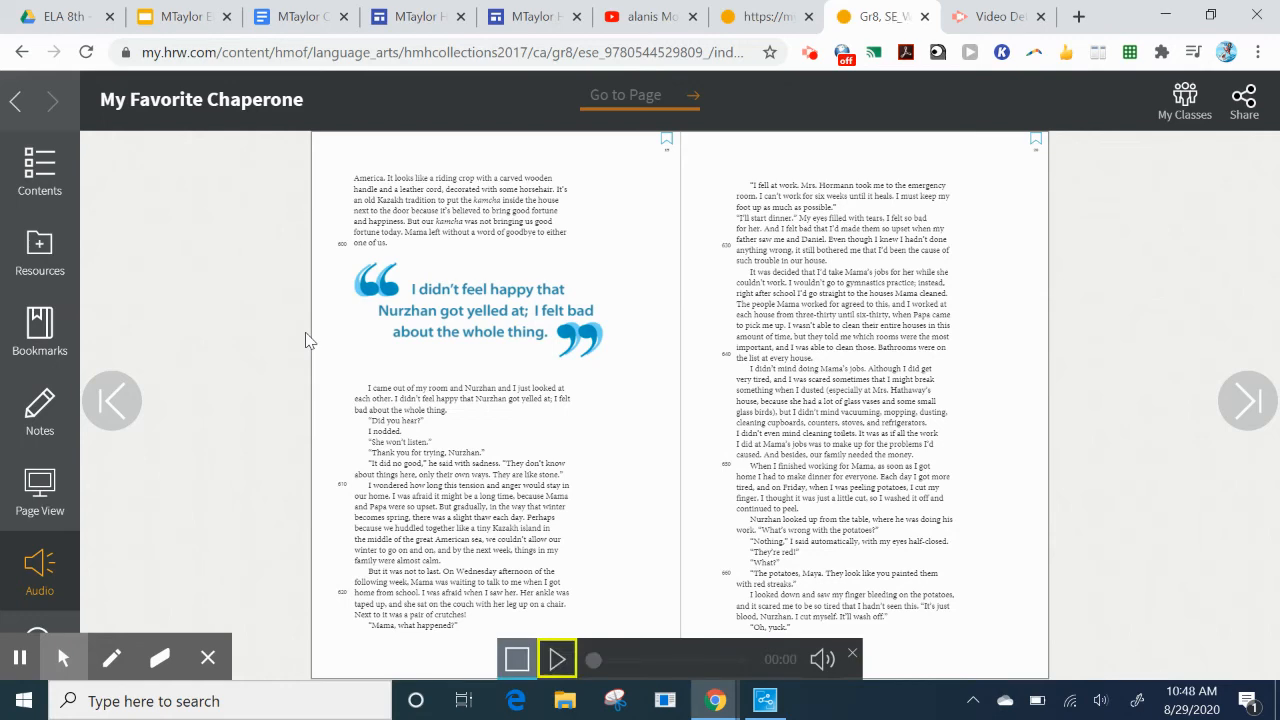
mouse_move(1232, 426)
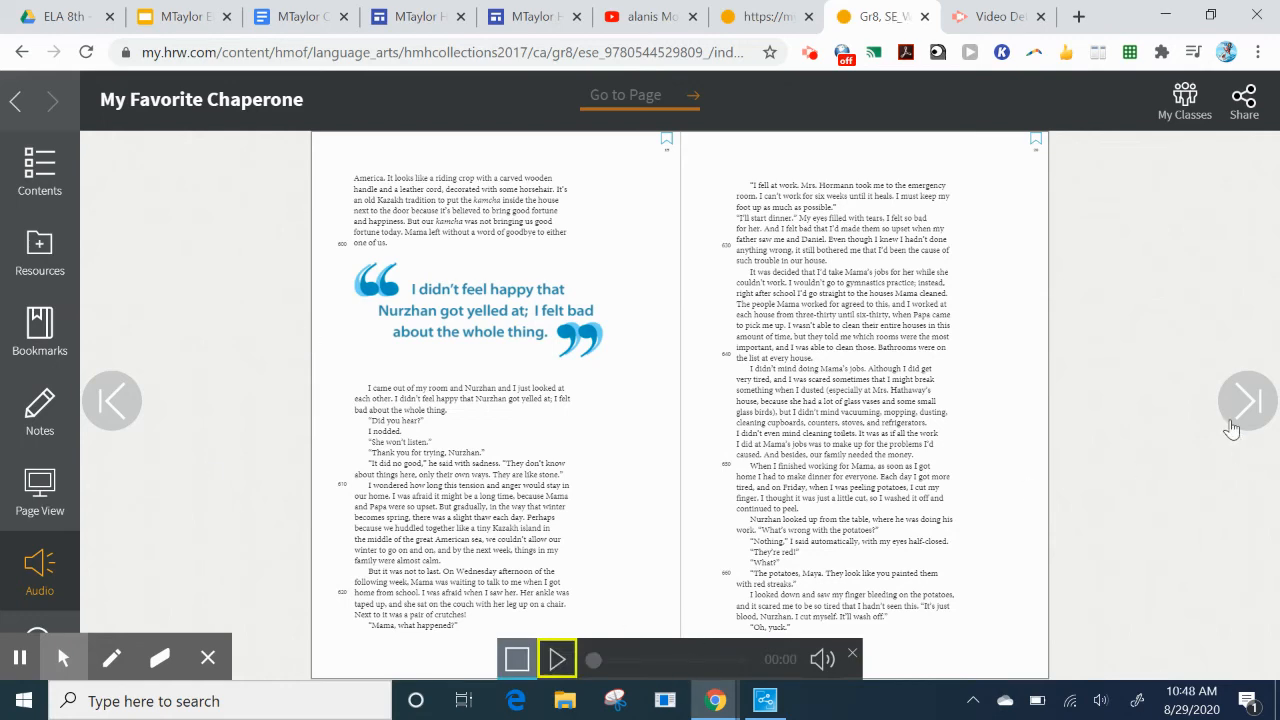
Turn past the pull-quote spread to the next text pages and start their read-aloud
left_click(1248, 400)
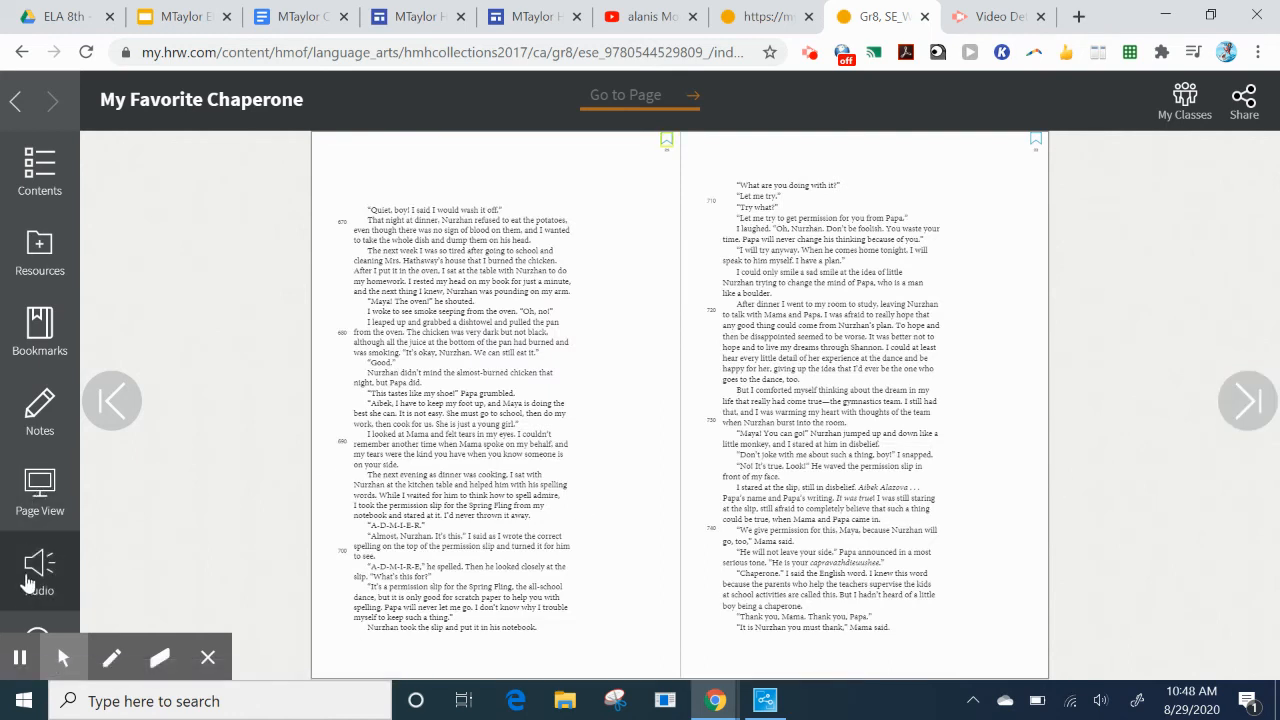
left_click(40, 564)
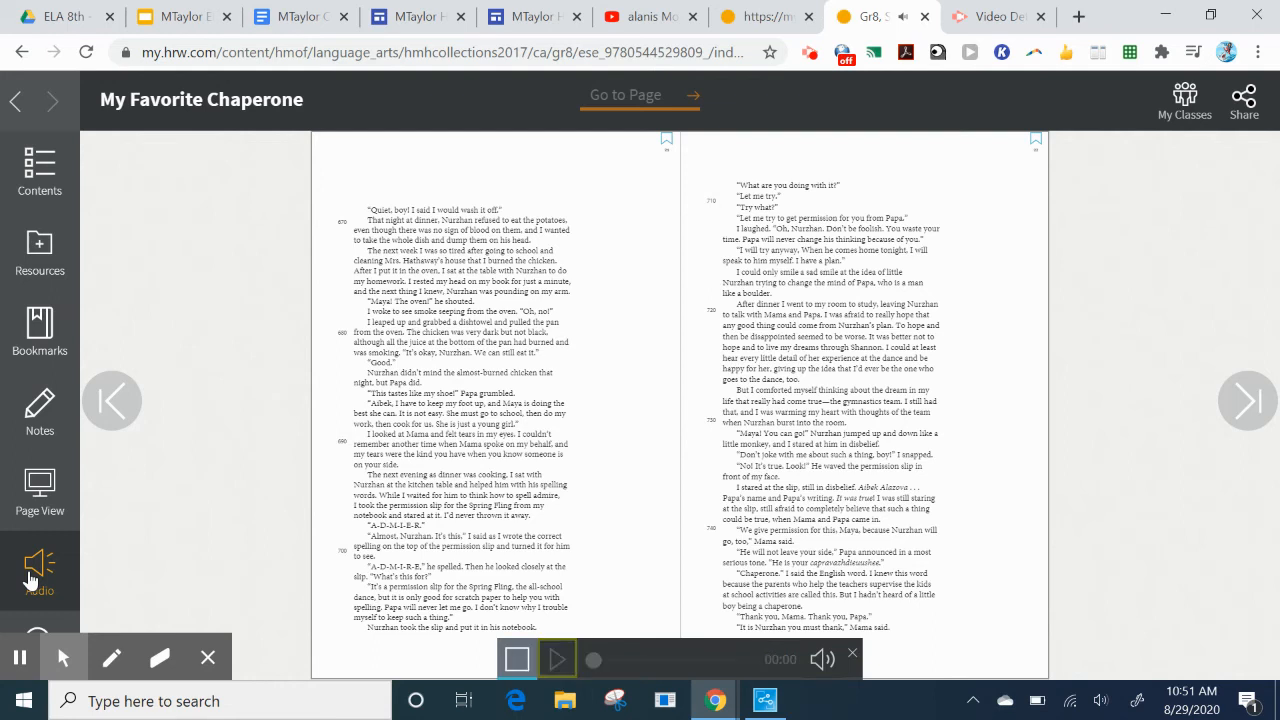
Resume narration on the same text-only spread and let it play to about 2:40
left_click(556, 660)
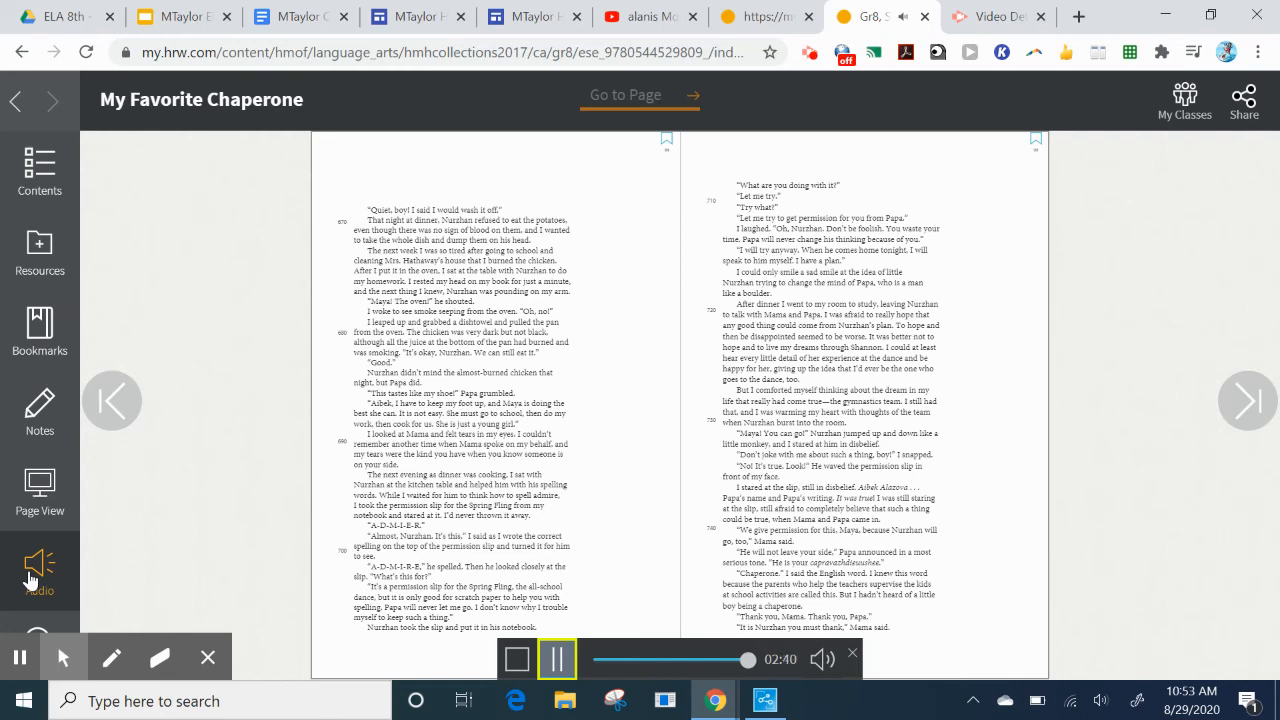
Advance to the spread with the green gift-box photo and start its read-aloud
left_click(556, 660)
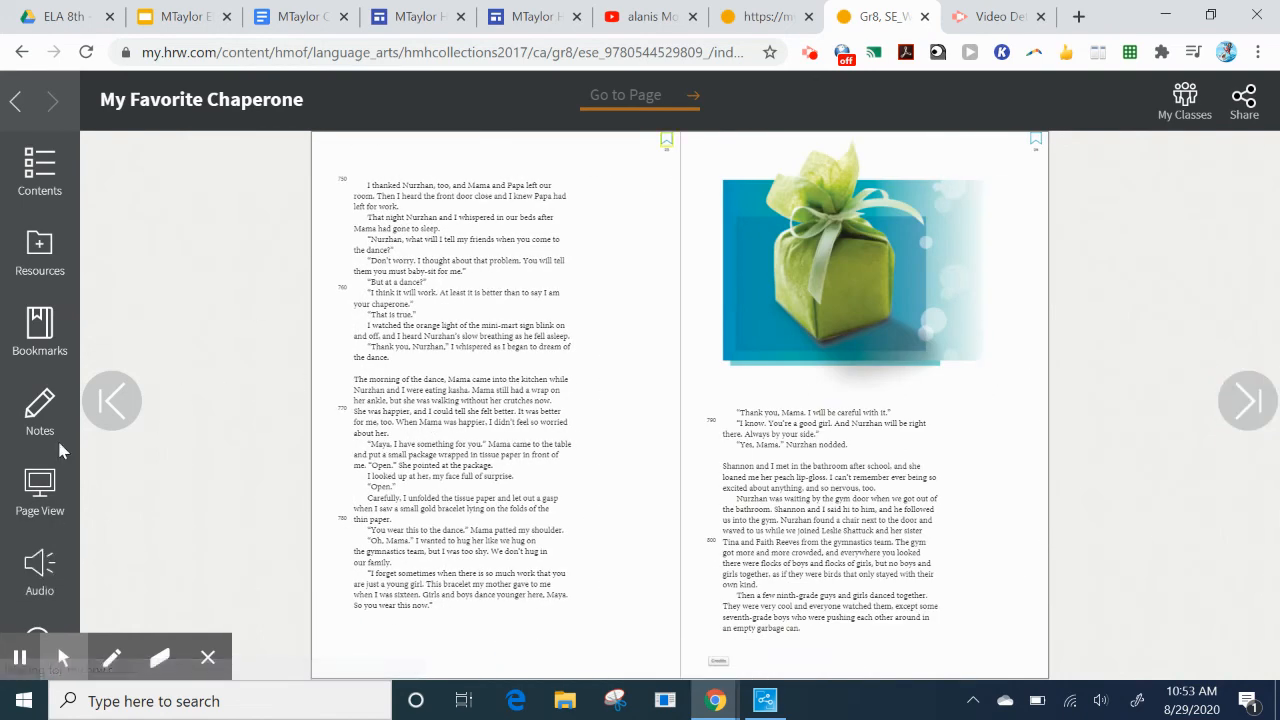
left_click(40, 568)
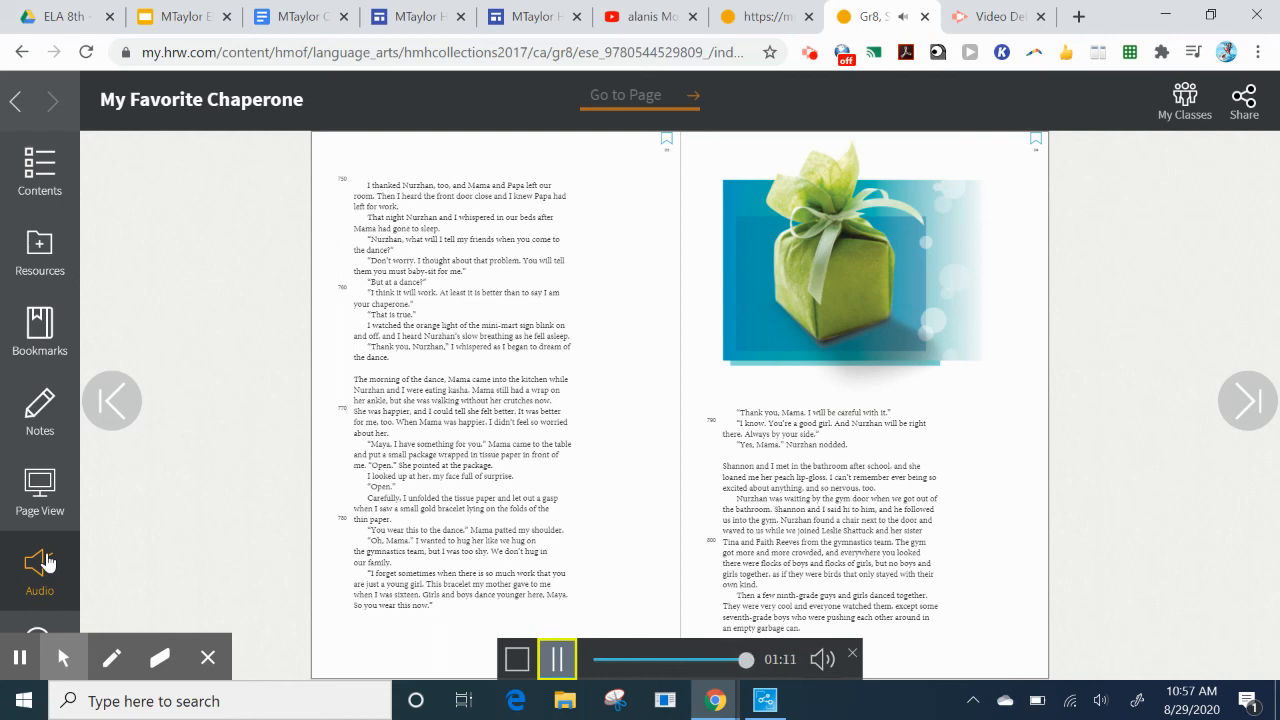
Stop the gift-box audio, turn to the final Collaborative Discussion spread and load its read-aloud
left_click(556, 660)
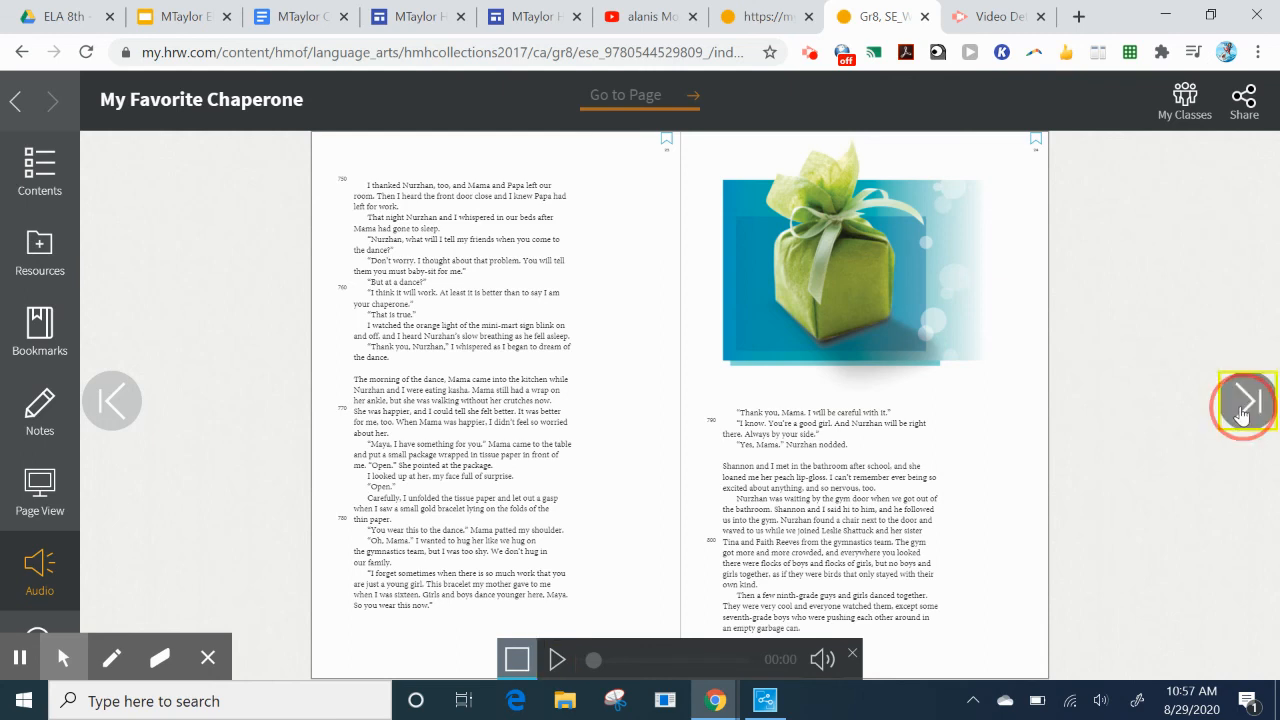
left_click(1248, 402)
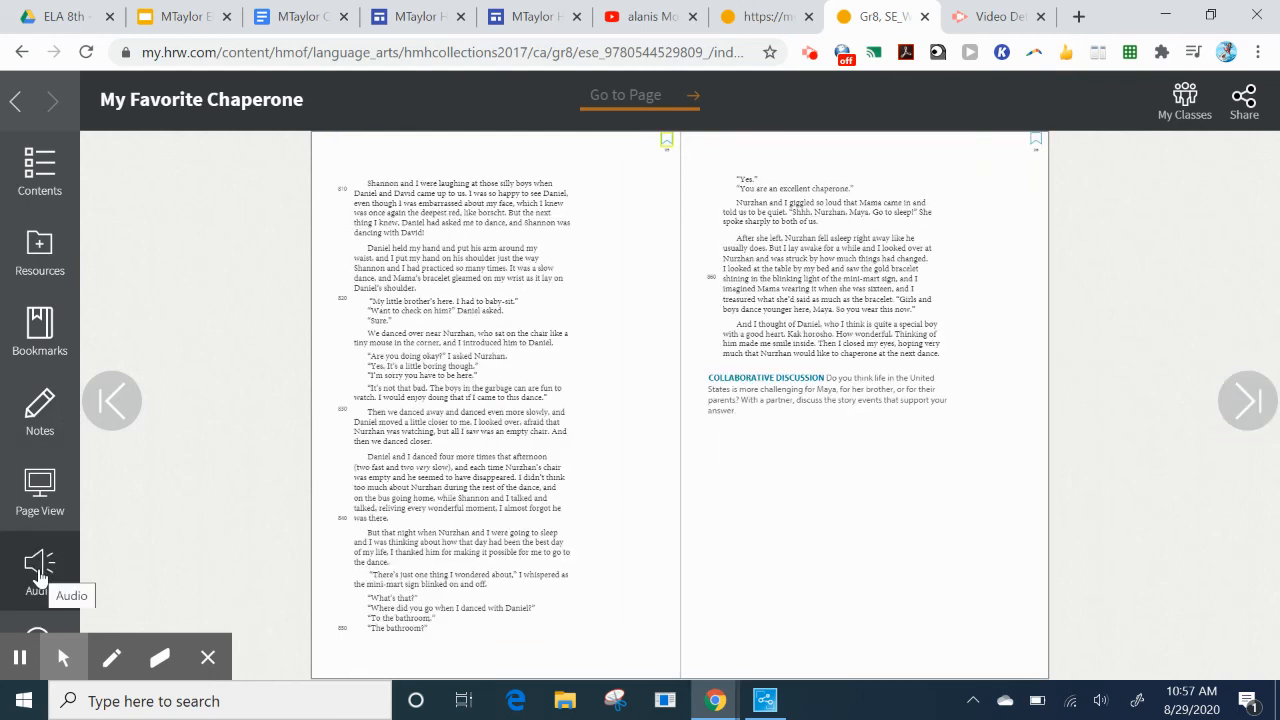
left_click(40, 570)
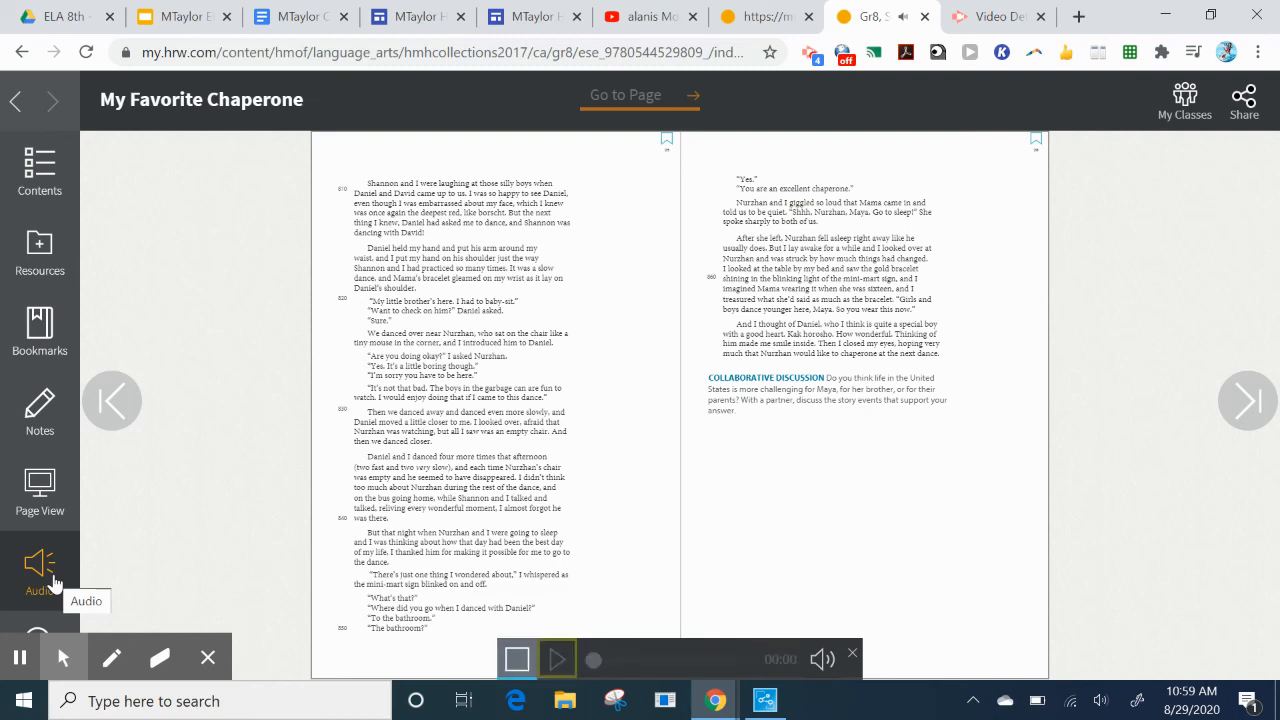
left_click(556, 656)
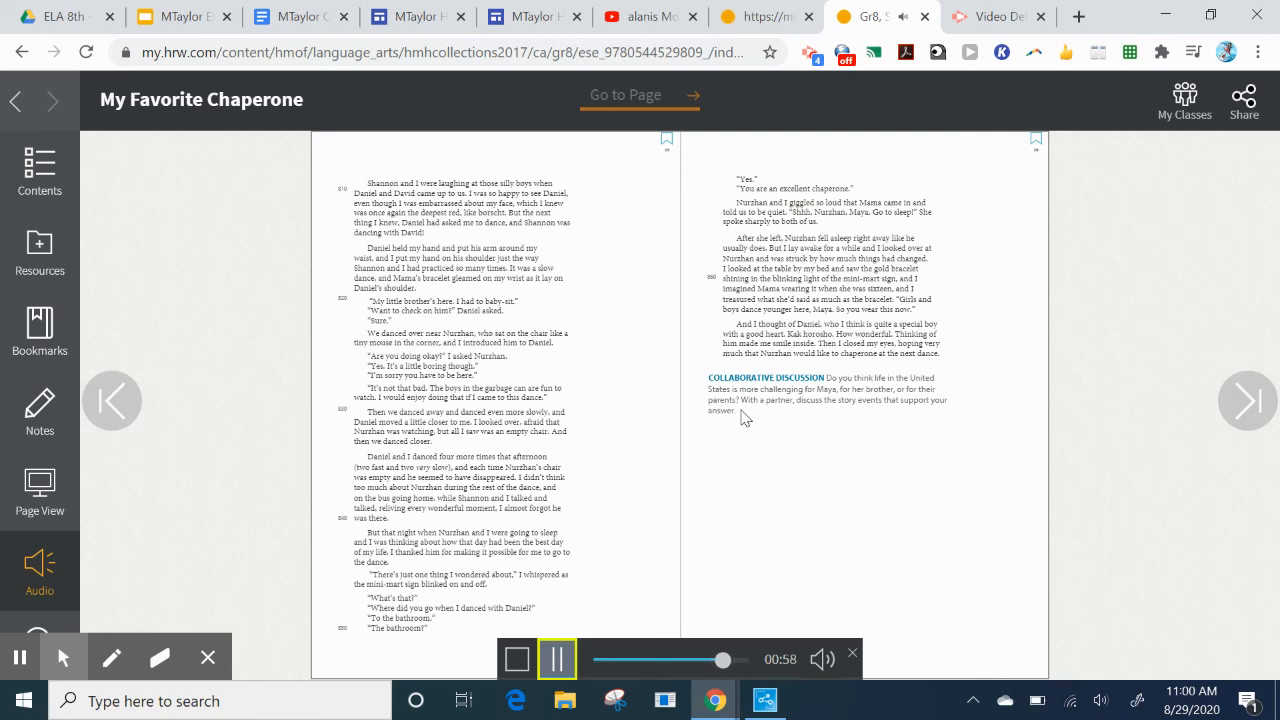
mouse_move(796, 178)
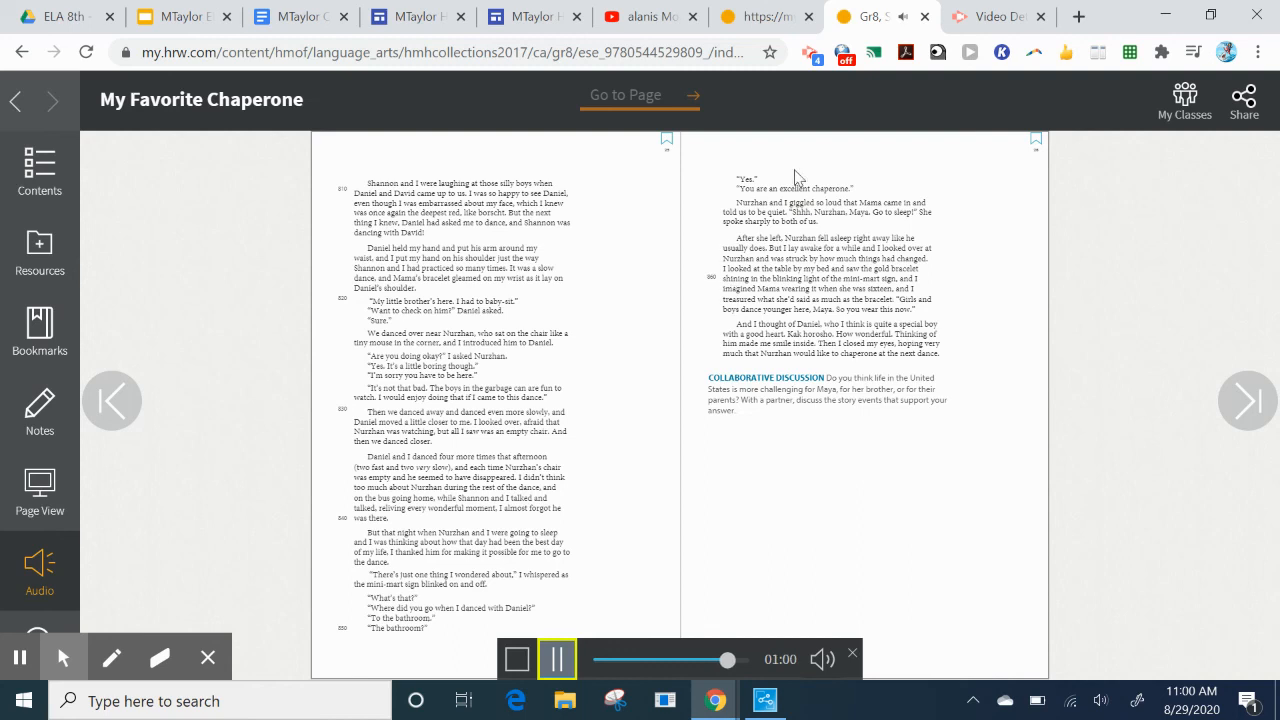
mouse_move(826, 54)
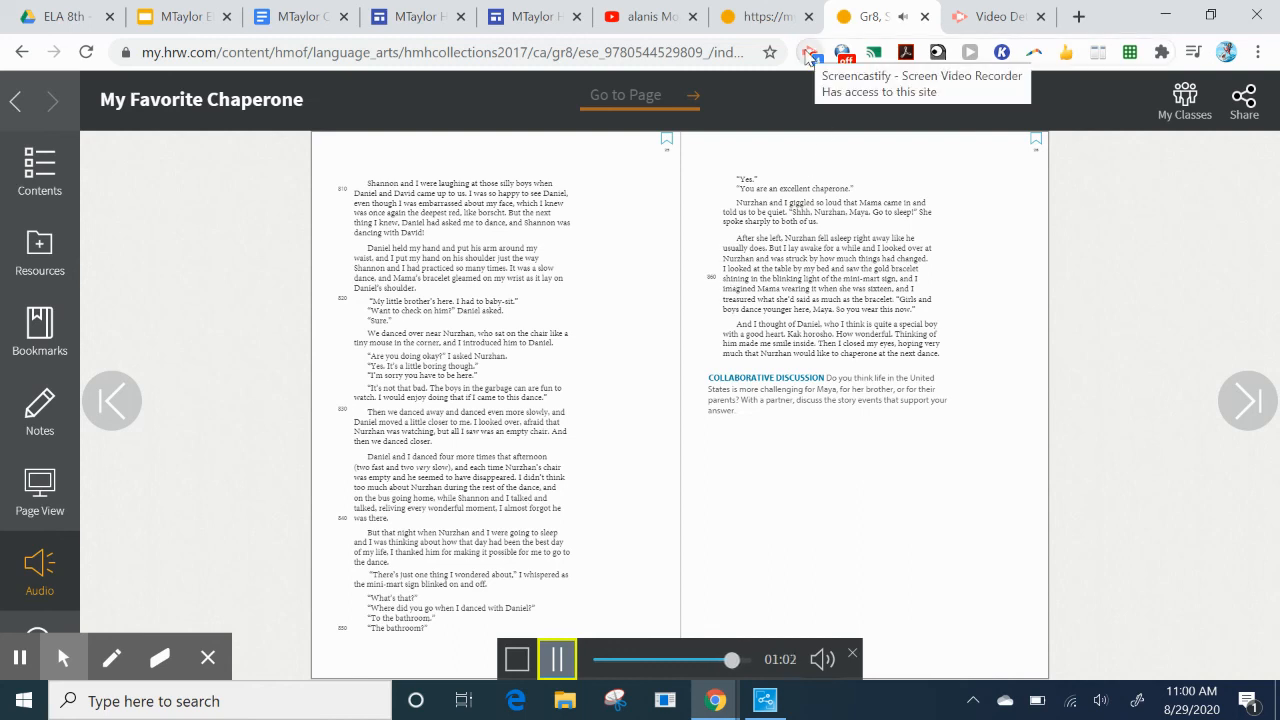
mouse_move(808, 58)
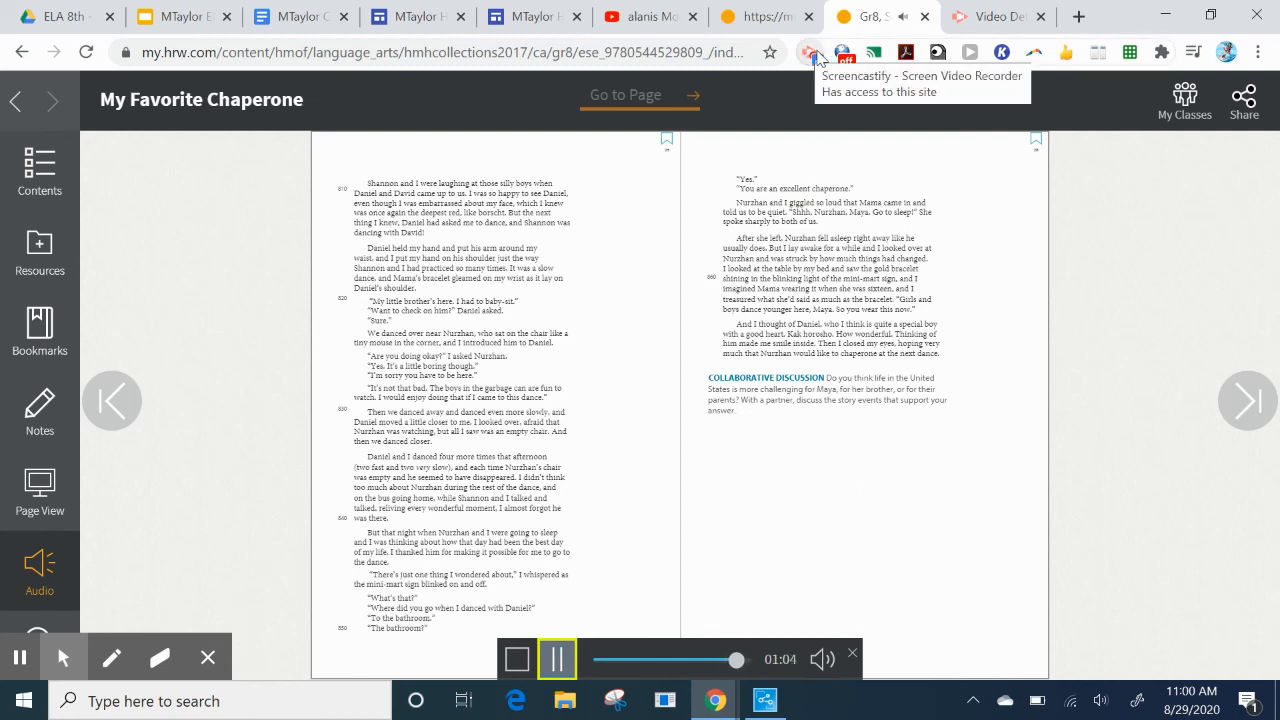